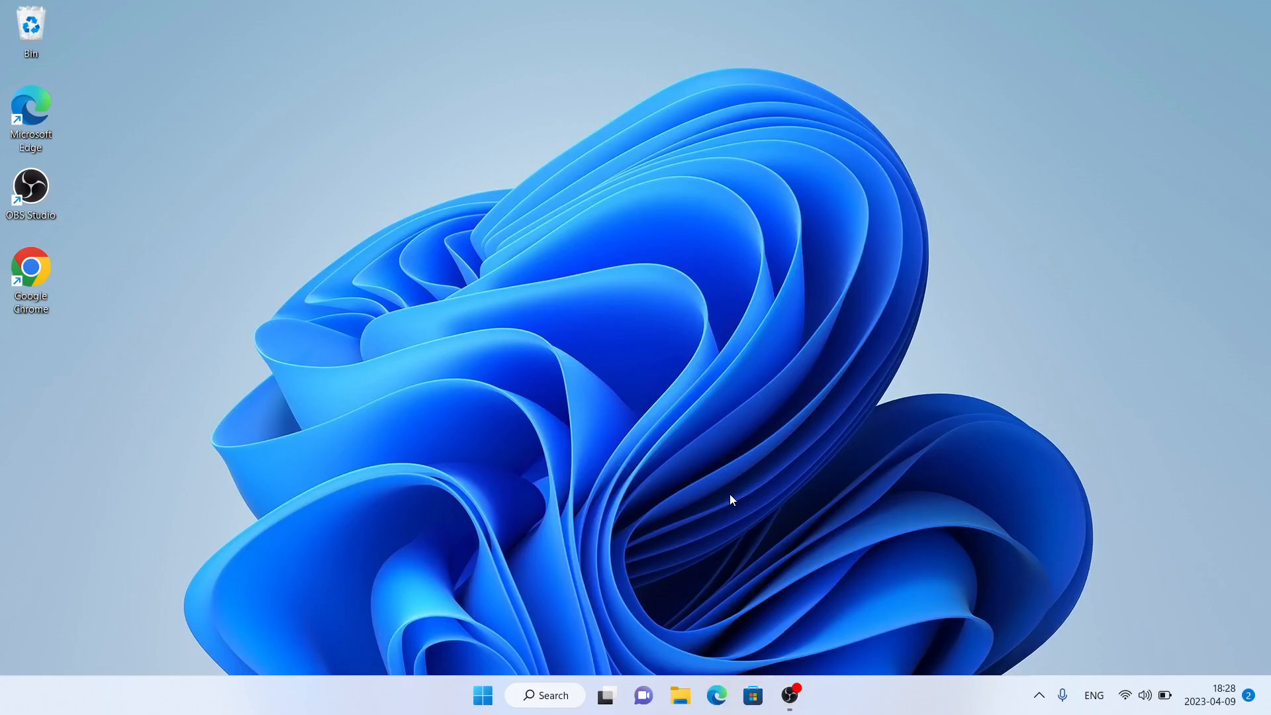
mouse_move(178, 302)
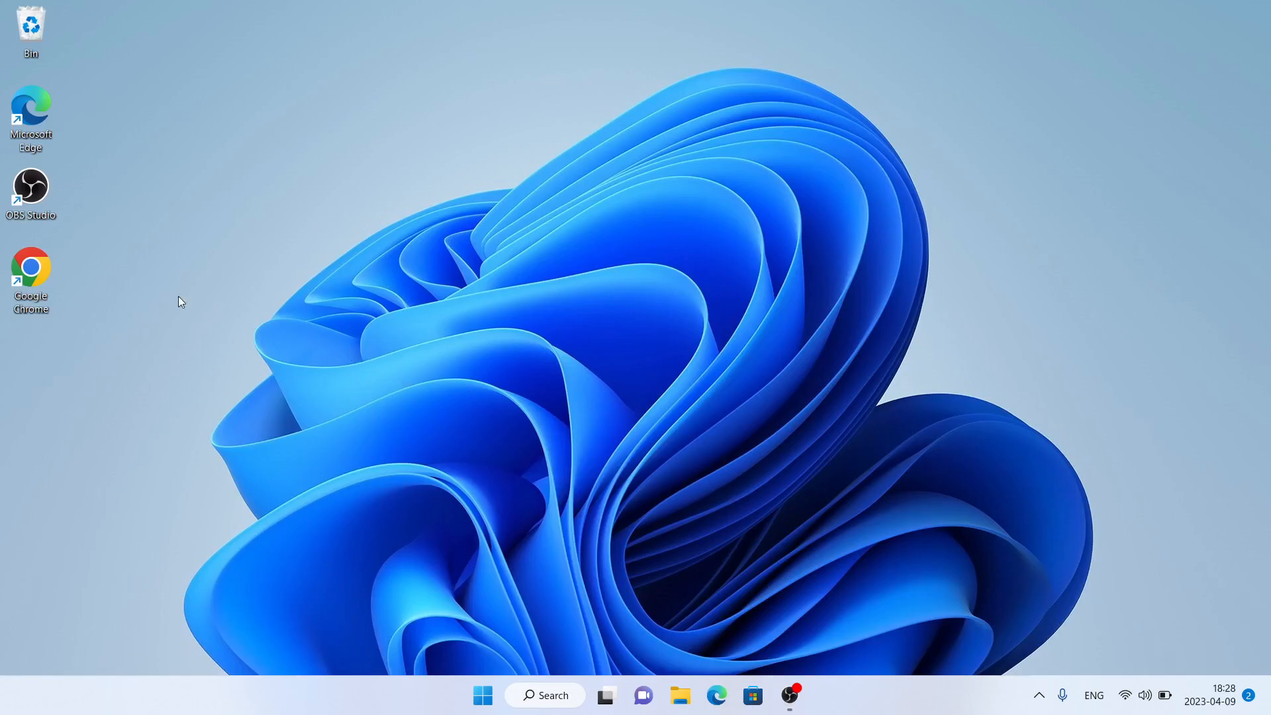
mouse_move(171, 380)
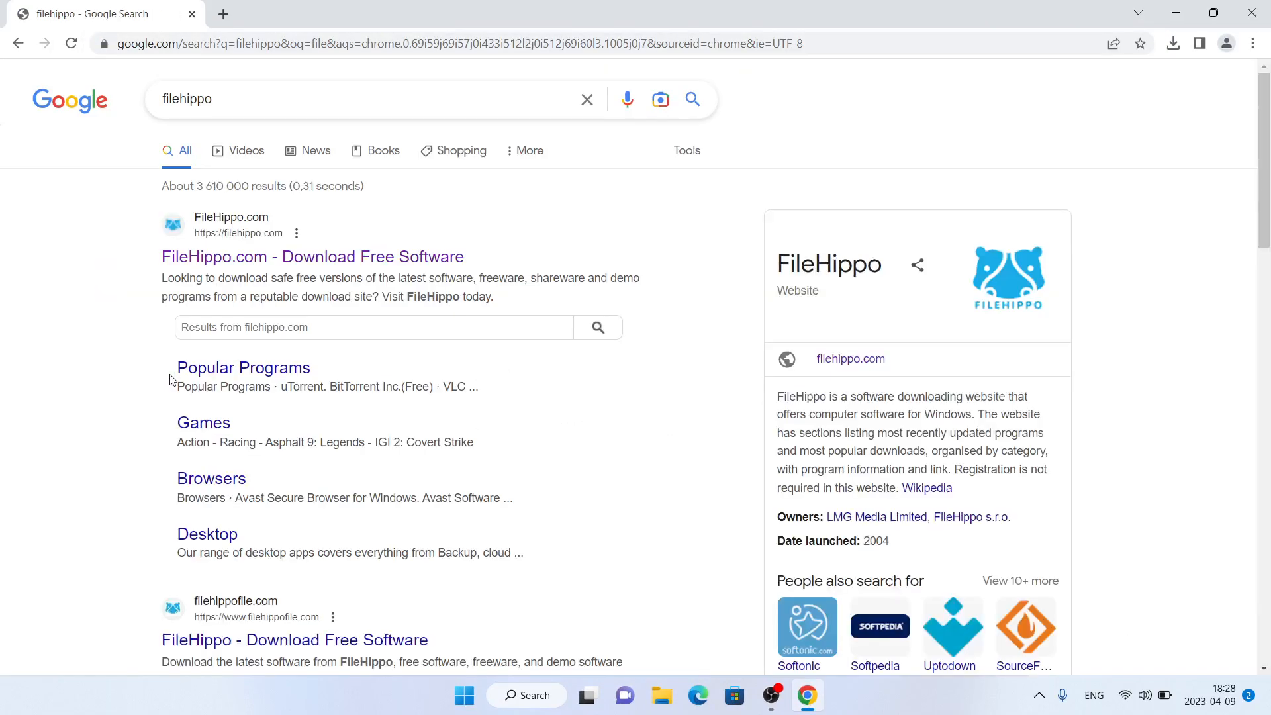
Step: Reach FileHippo's Avant Browser download page by searching 'av' on the FileHippo site
left_click(313, 256)
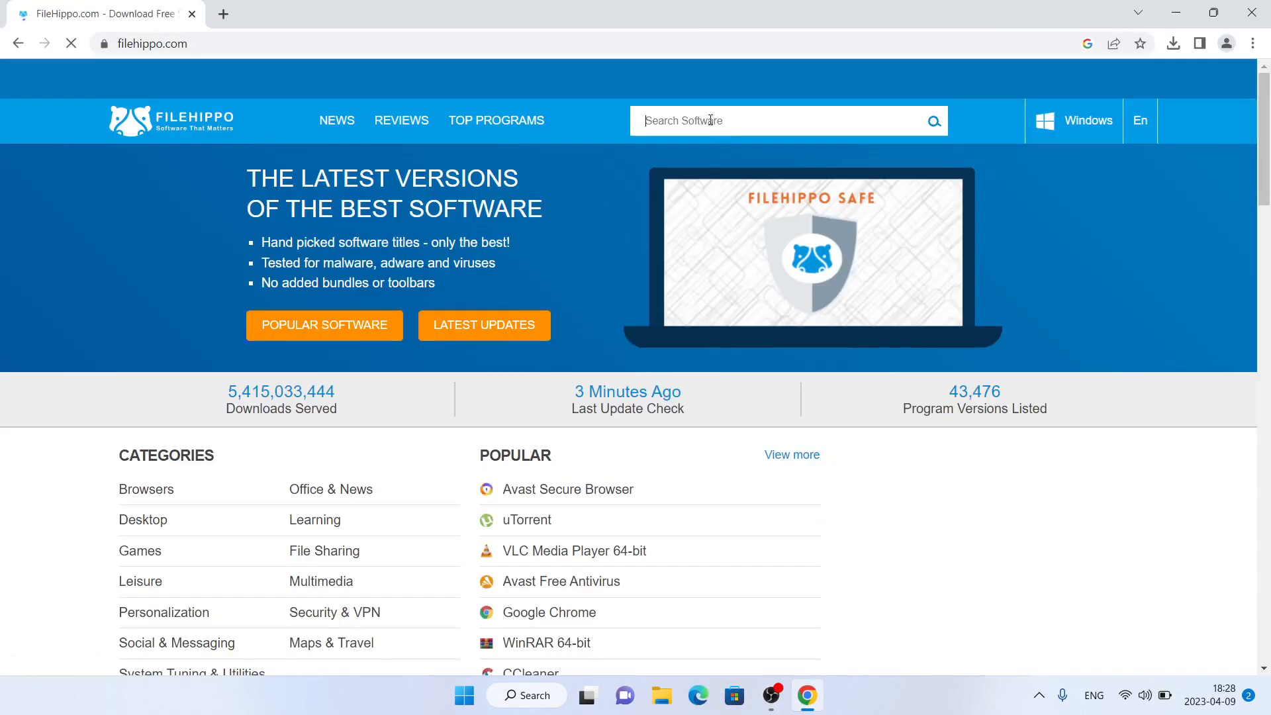
type("av")
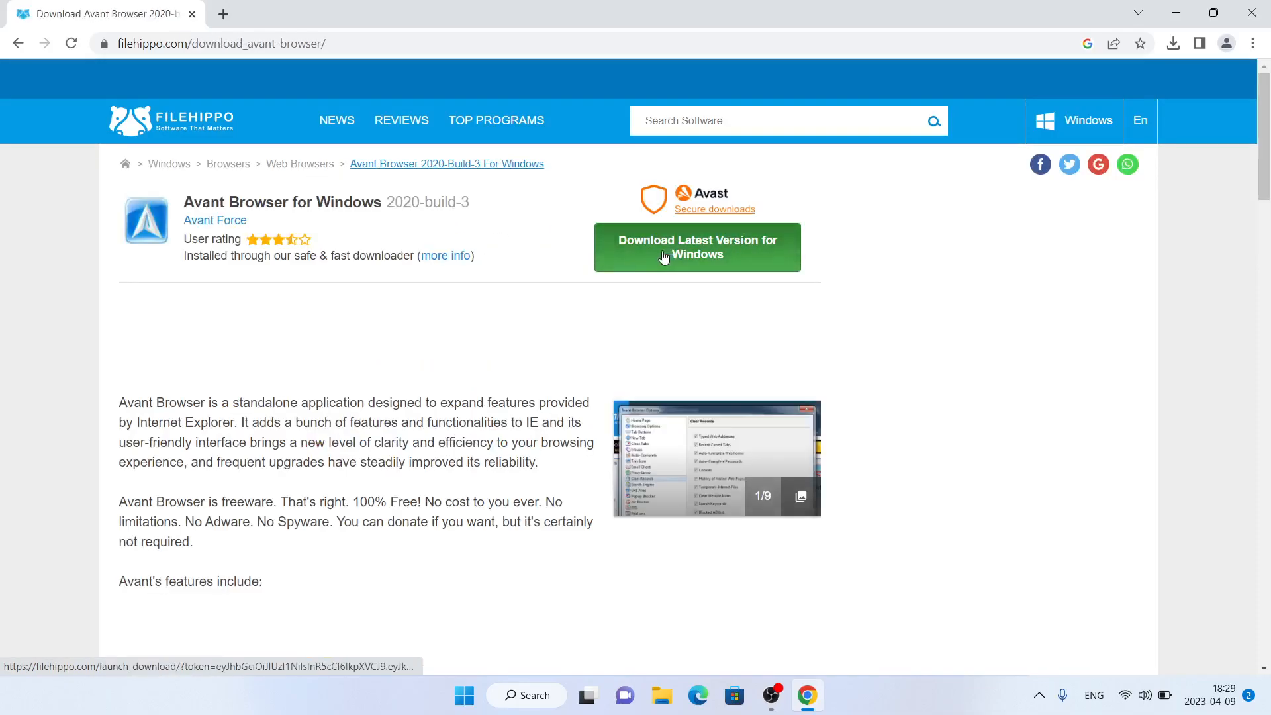
Step: Download the latest Avant Browser for Windows and get past the SmartScreen warning to run it
left_click(697, 248)
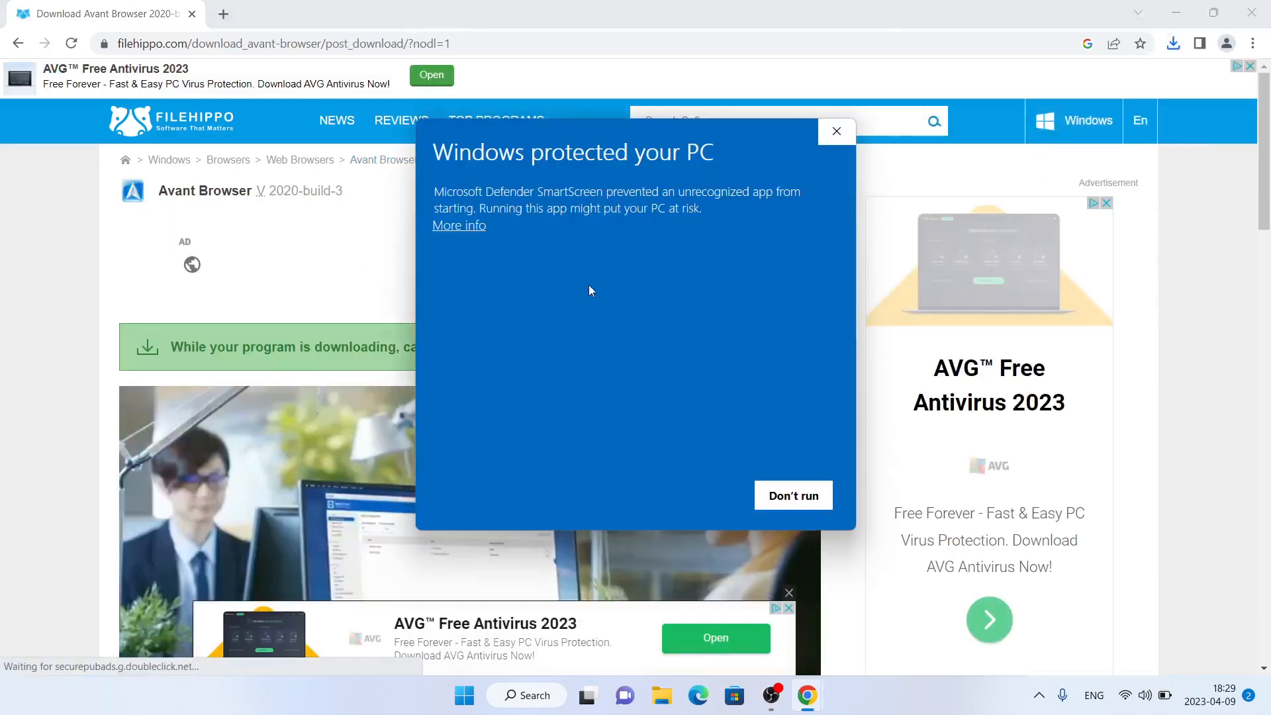
left_click(836, 131)
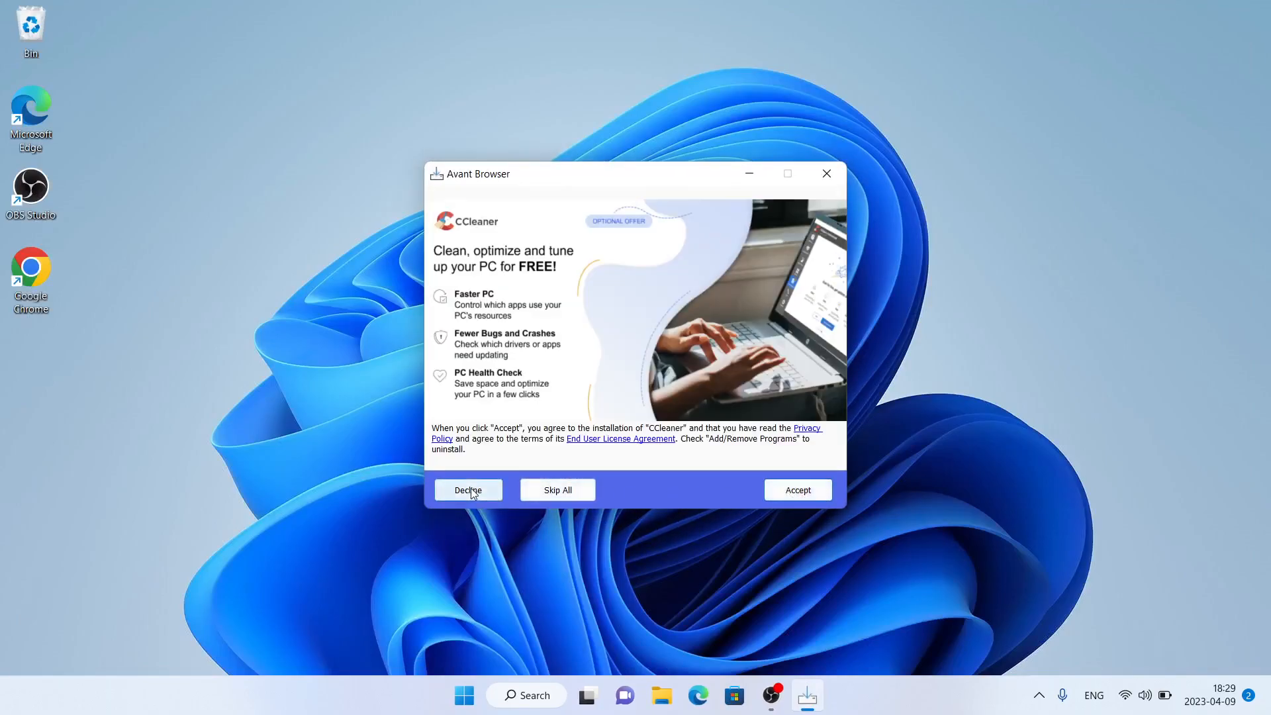
Step: Decline the bundled CCleaner offer so the Avant Browser 2020 build 3 welcome screen appears
left_click(468, 490)
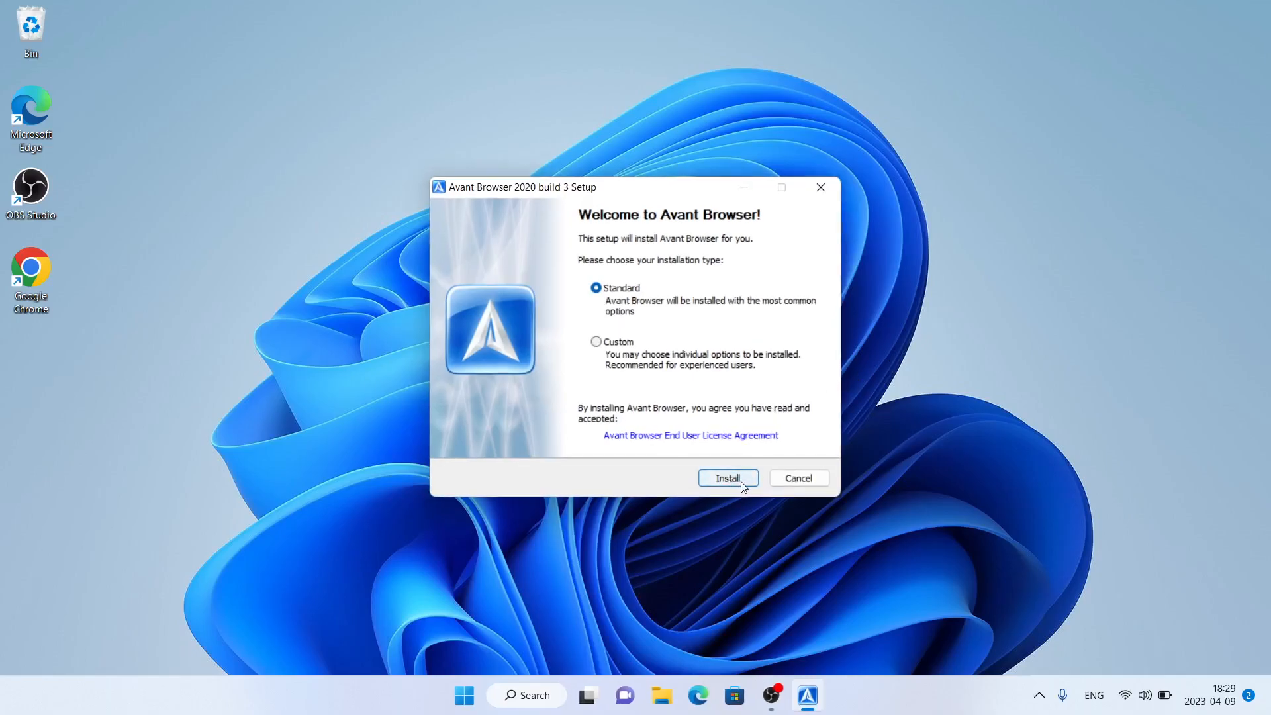
Step: Run the Standard installation and finish with 'Run Avant Browser' checked to show the congratulations page
left_click(727, 478)
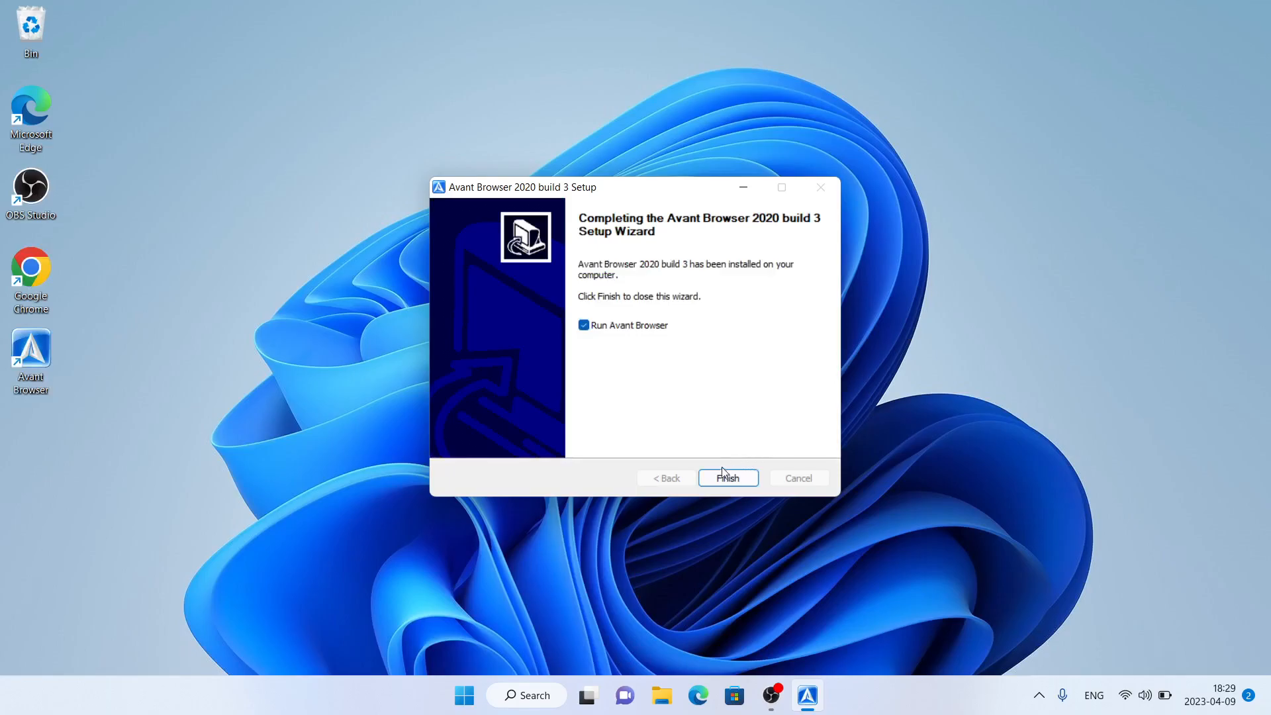
left_click(727, 478)
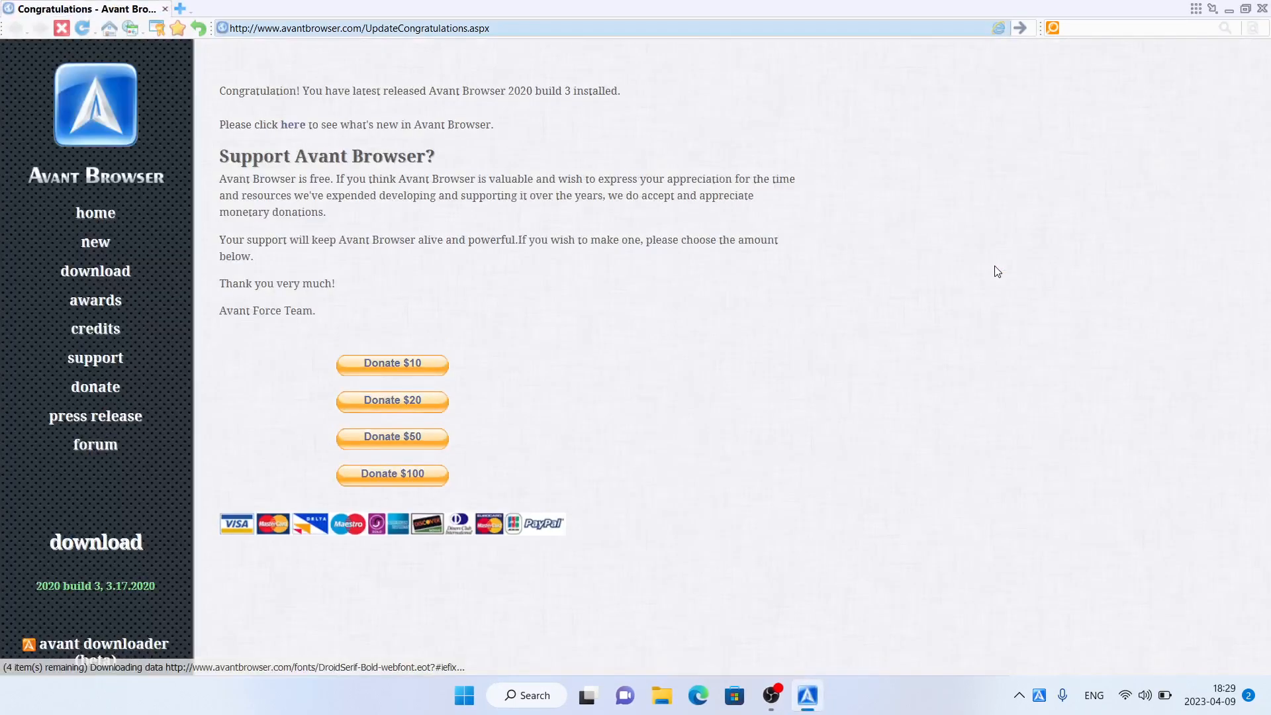